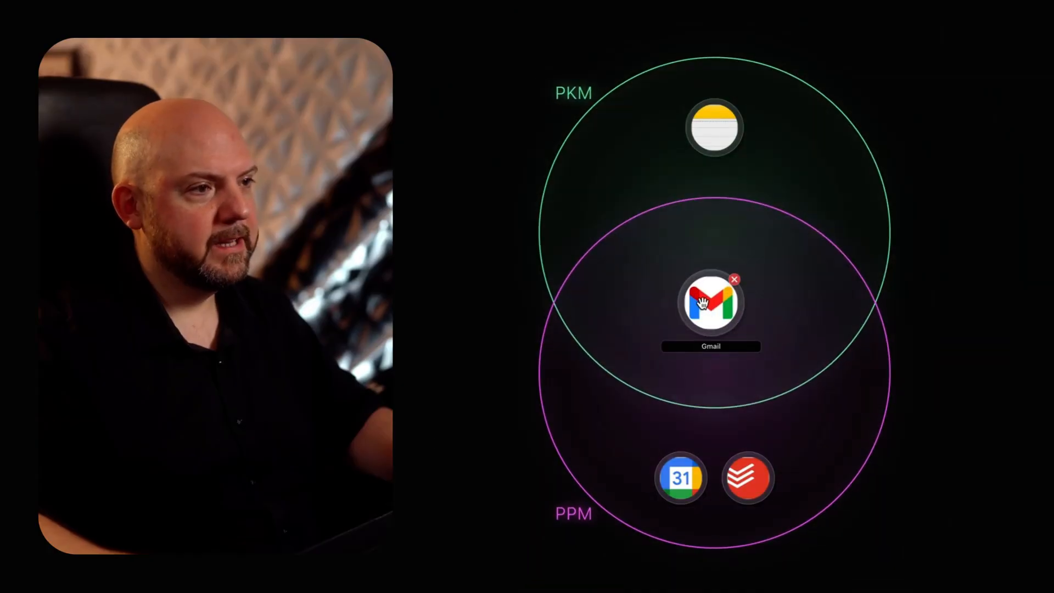
pyautogui.moveTo(898, 536)
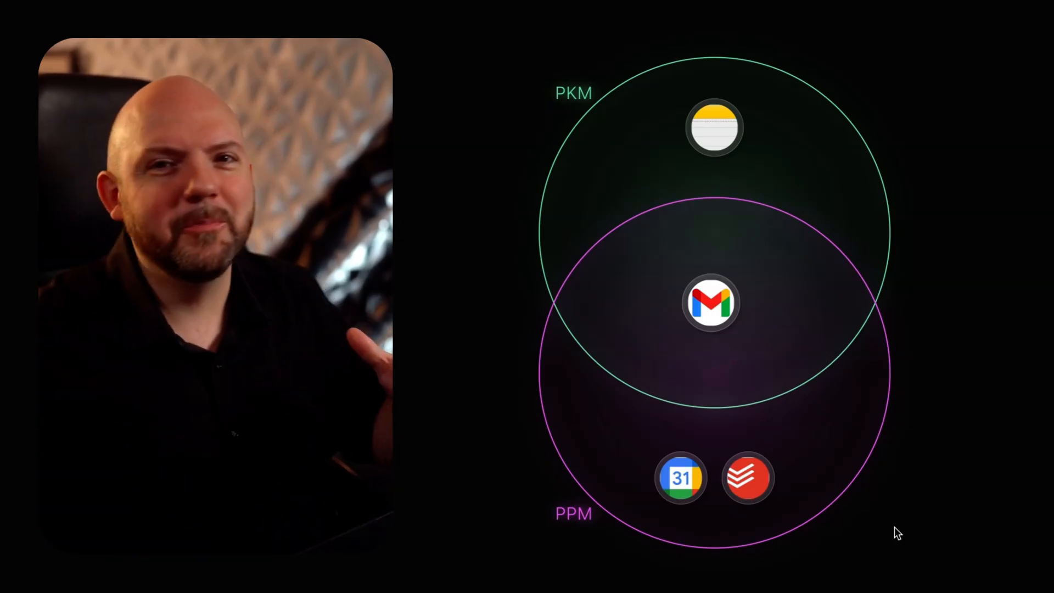
pyautogui.moveTo(807, 441)
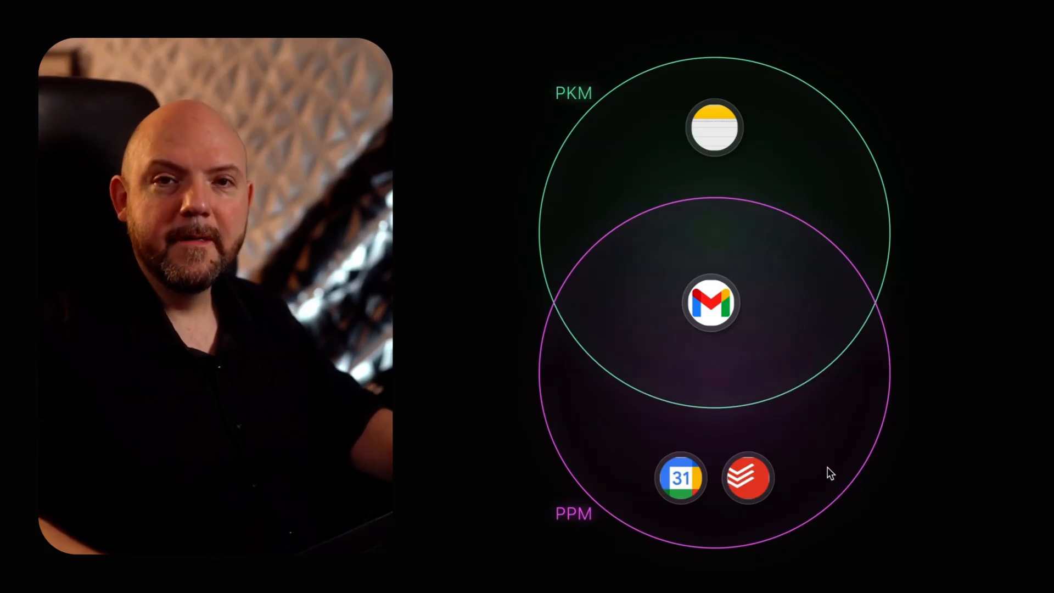
pyautogui.moveTo(816, 524)
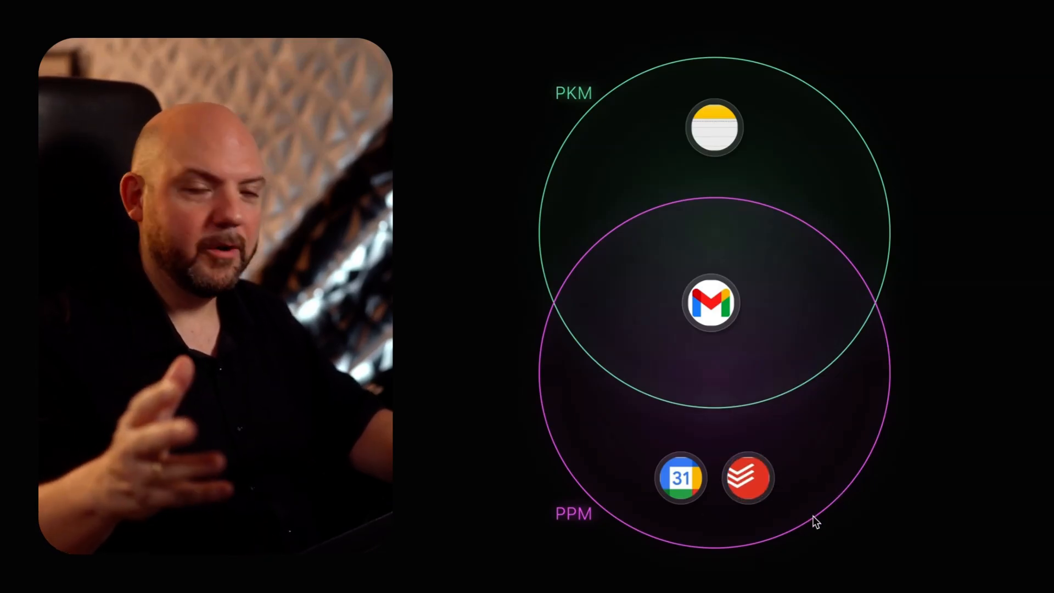
pyautogui.moveTo(749, 478)
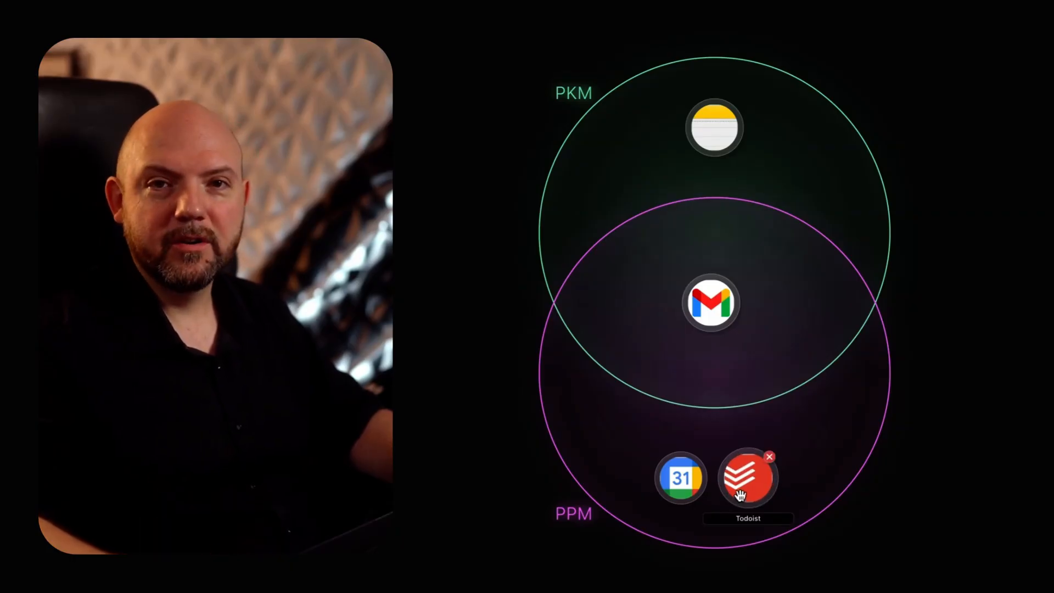
pyautogui.moveTo(875, 375)
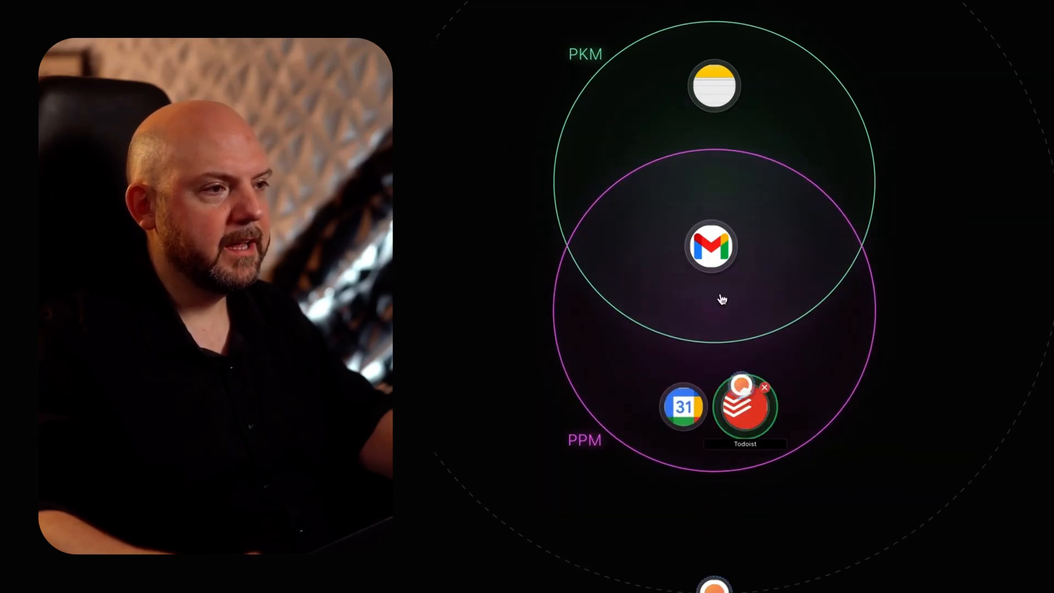
pyautogui.moveTo(770, 548)
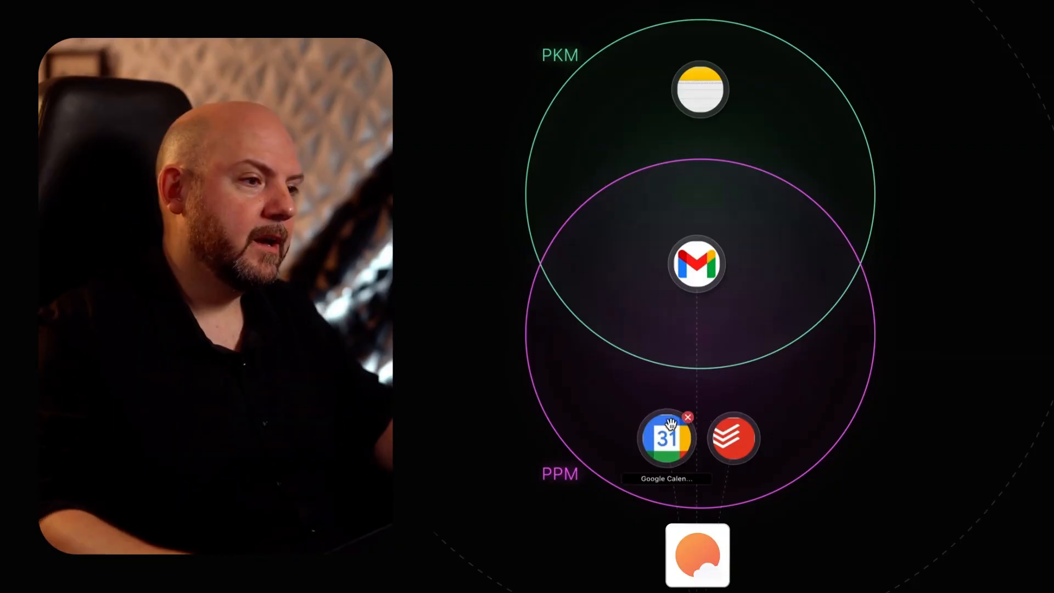
pyautogui.moveTo(793, 321)
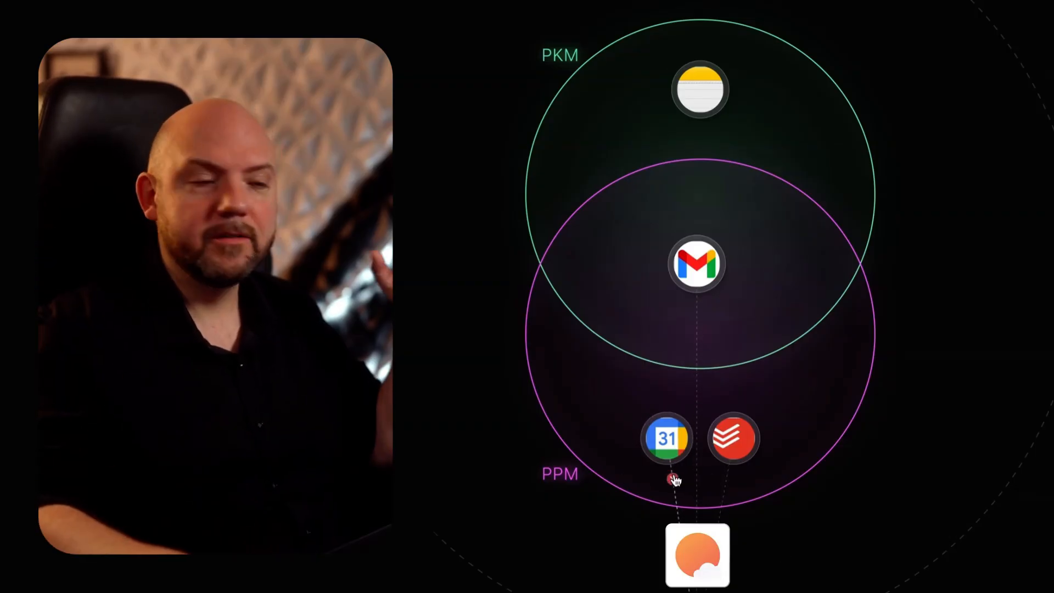
pyautogui.moveTo(696, 479)
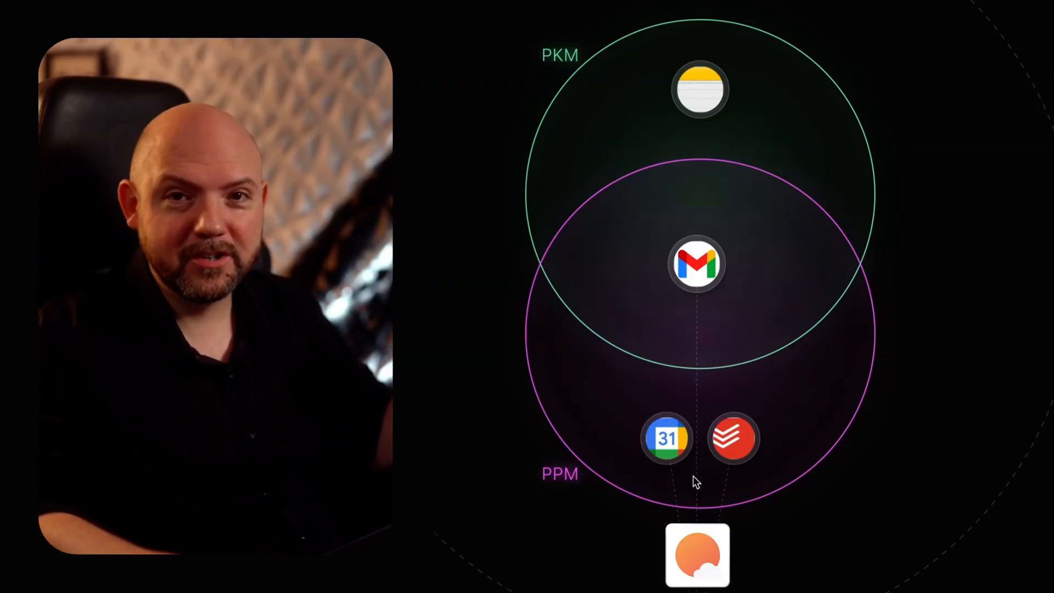
pyautogui.moveTo(734, 438)
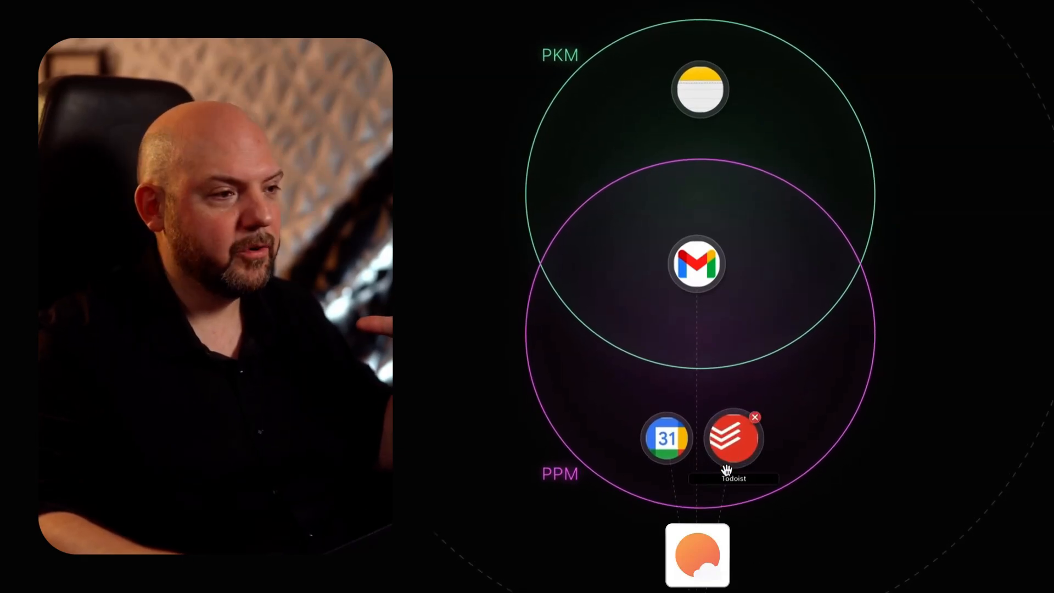
pyautogui.moveTo(766, 508)
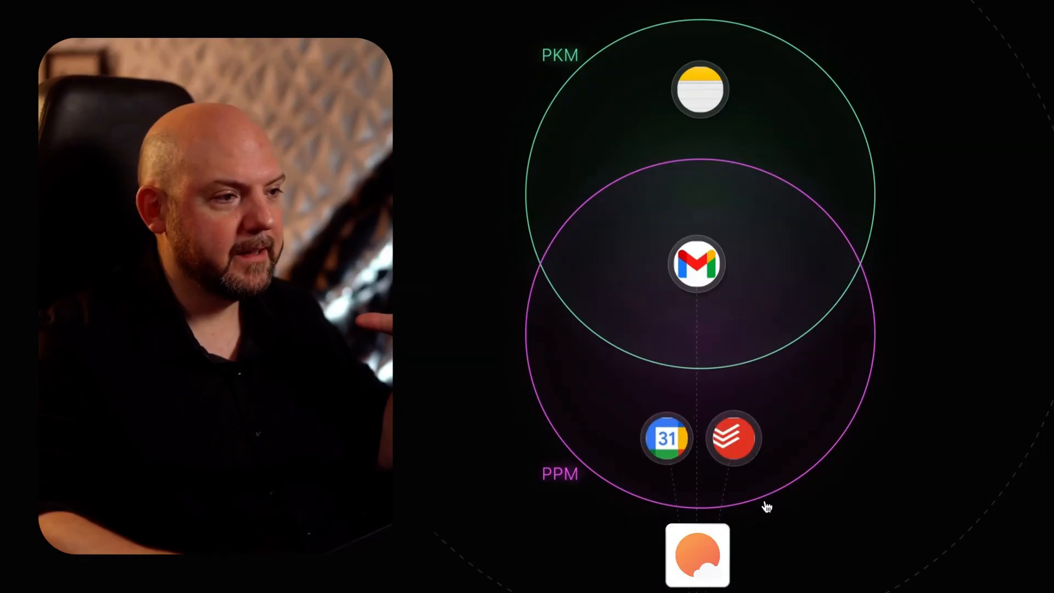